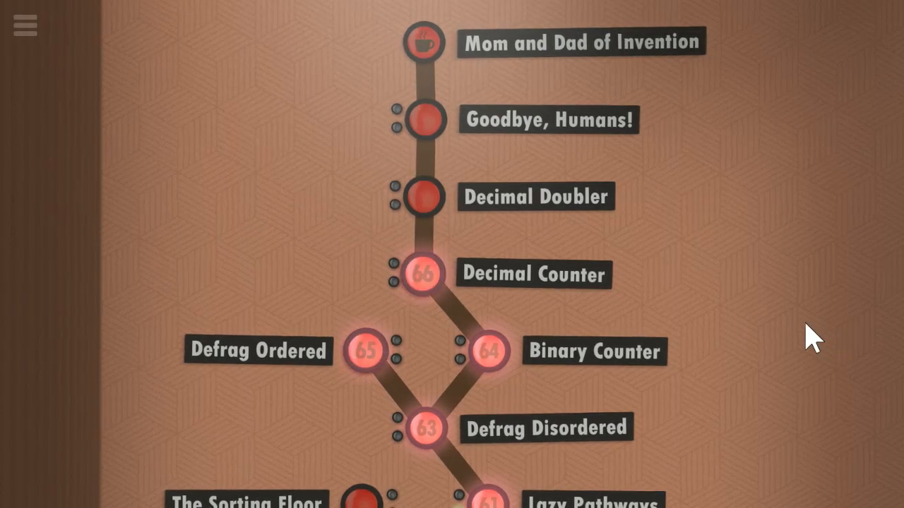
Select the Binary Counter node on the level map to load the level.
click(487, 350)
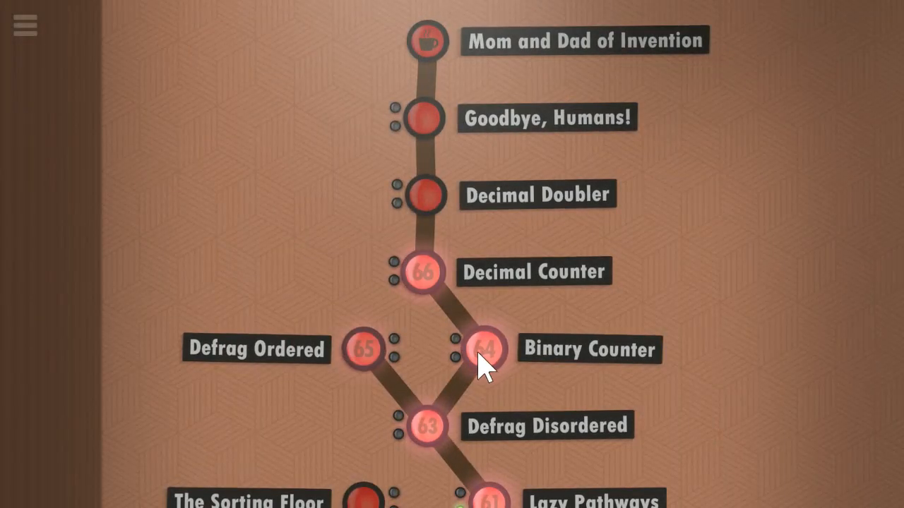
click(485, 351)
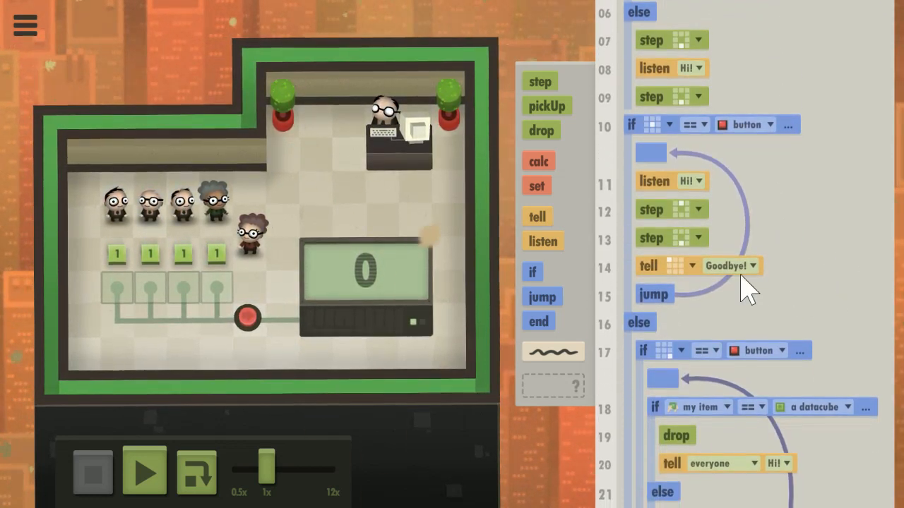
scroll(down, 3)
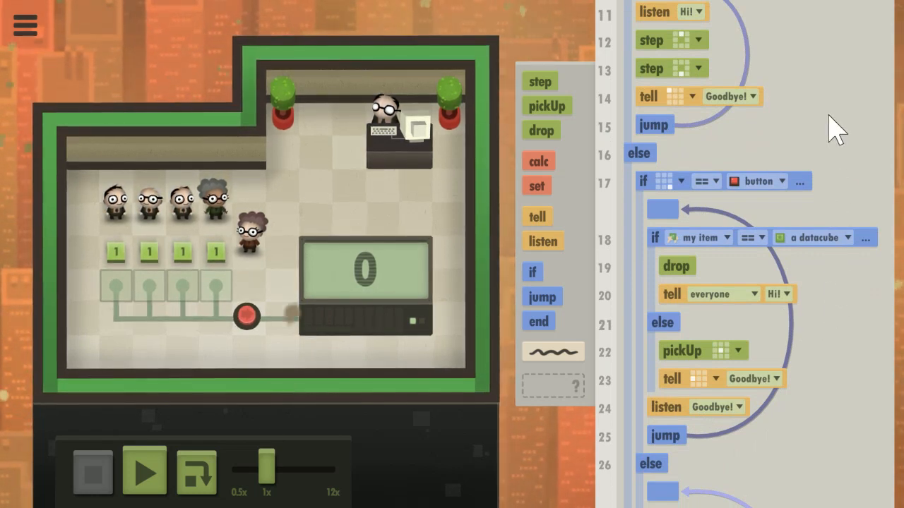
mouse_move(770, 201)
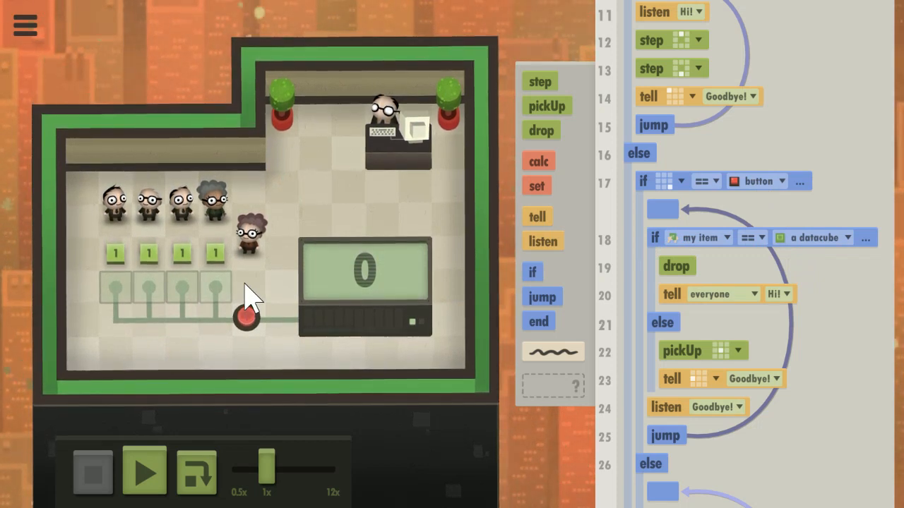
mouse_move(253, 353)
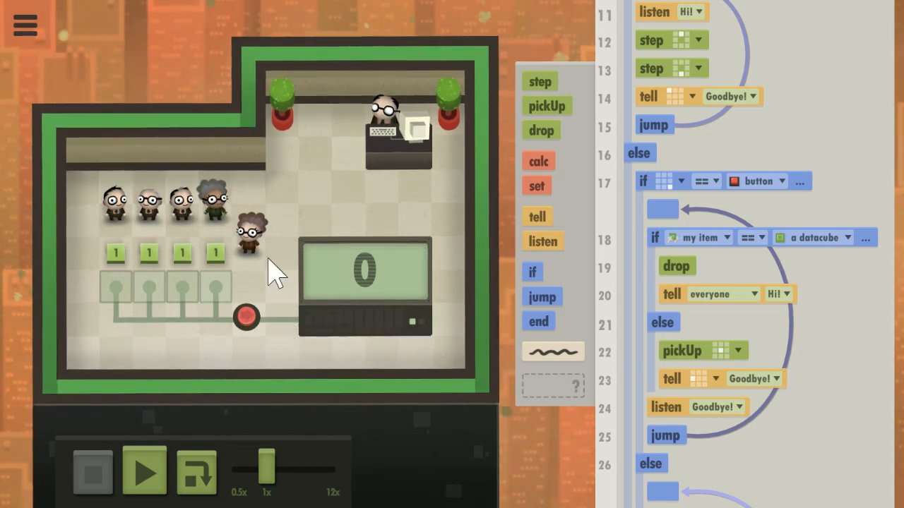
mouse_move(836, 417)
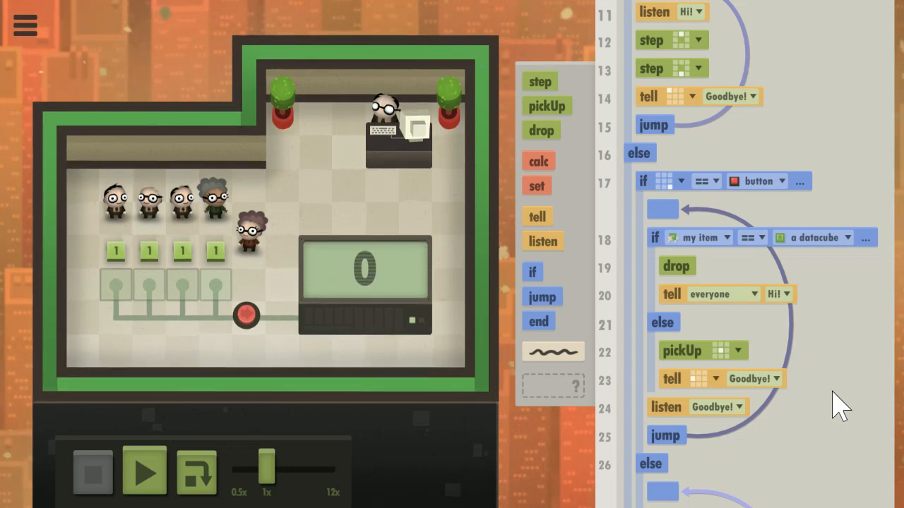
mouse_move(84, 233)
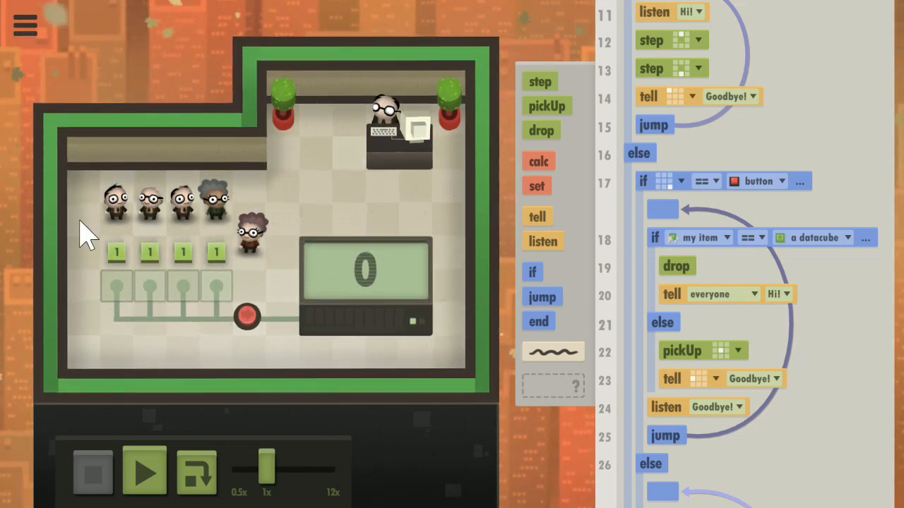
mouse_move(310, 423)
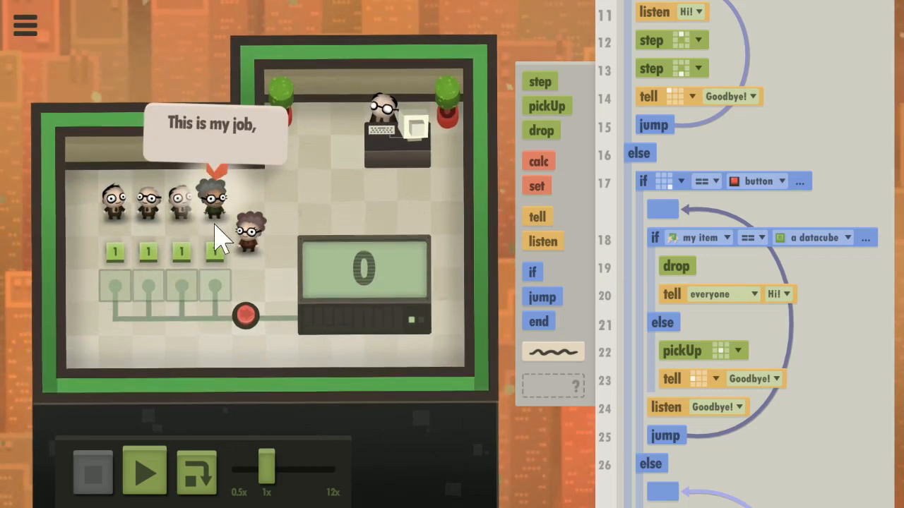
Step the program six times until the workers hold their 1 cubes and call Hi.
click(144, 474)
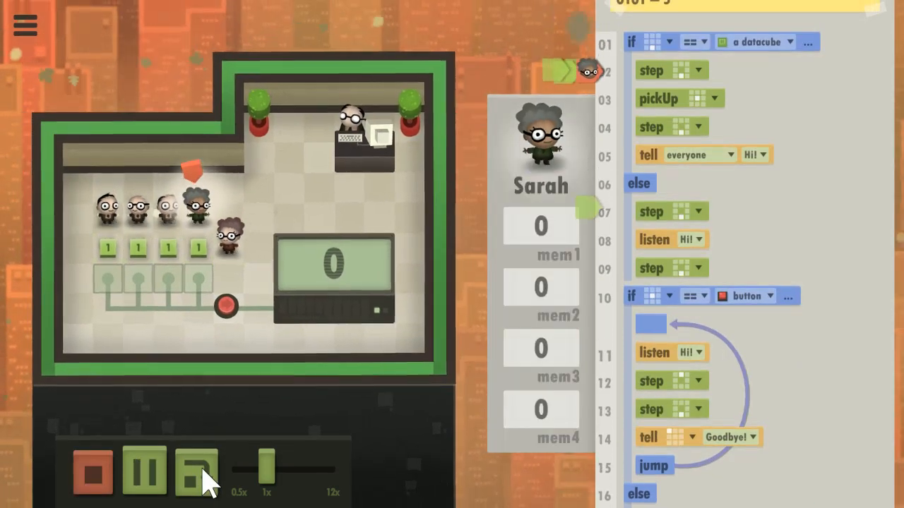
click(144, 476)
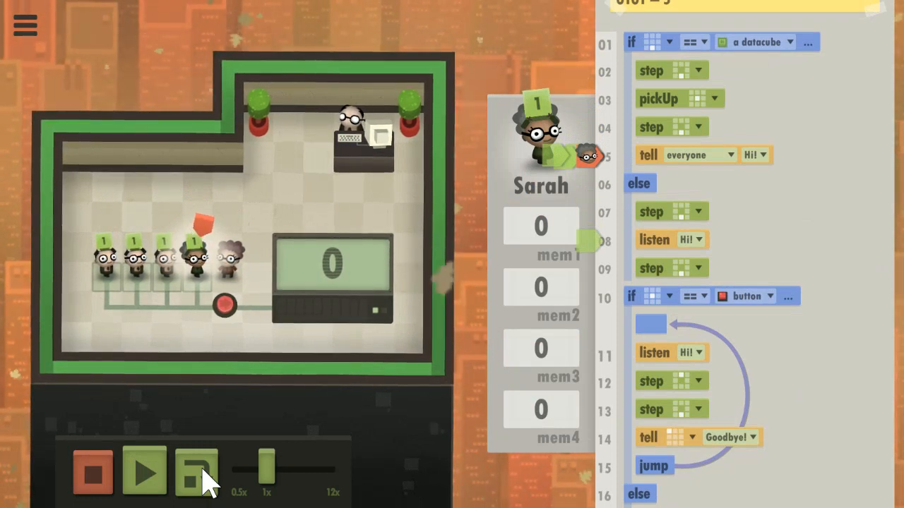
click(144, 478)
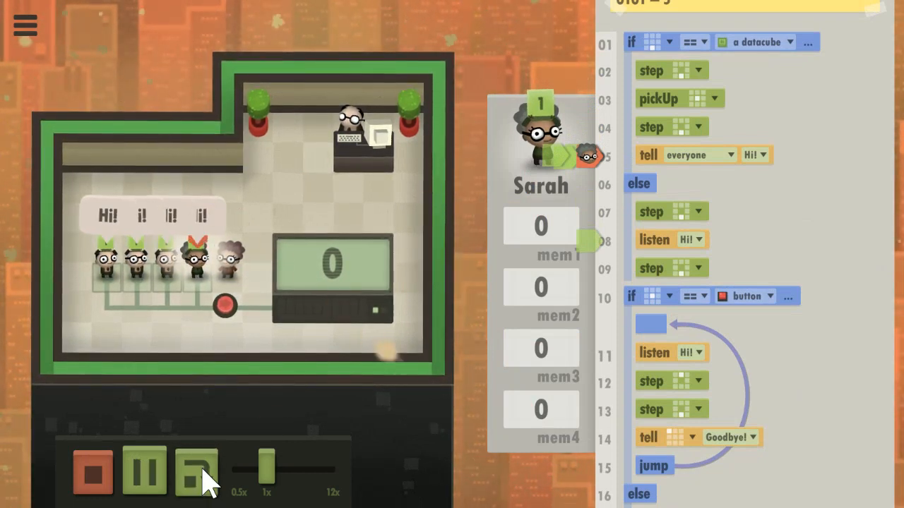
click(144, 475)
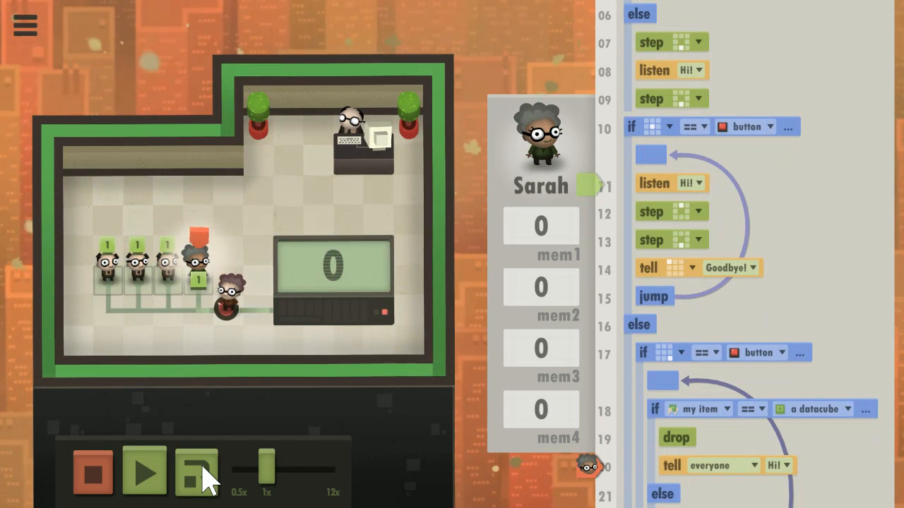
click(196, 477)
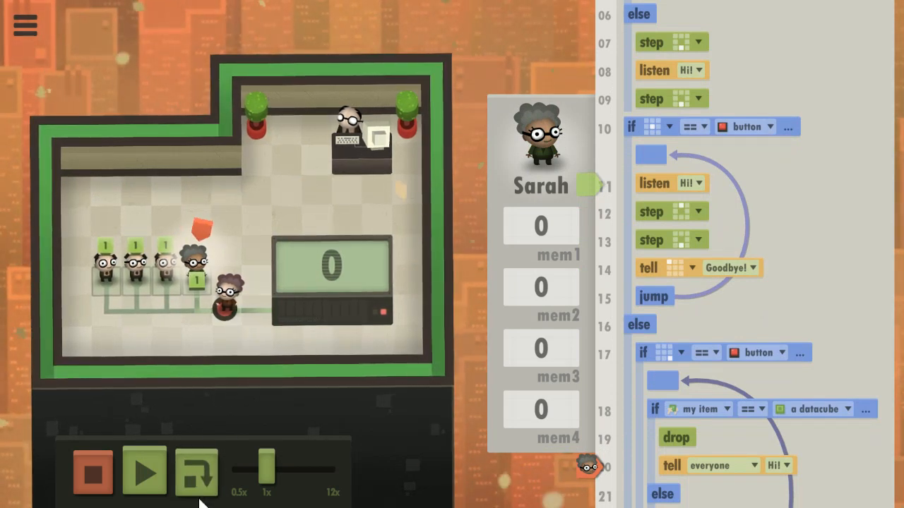
click(141, 478)
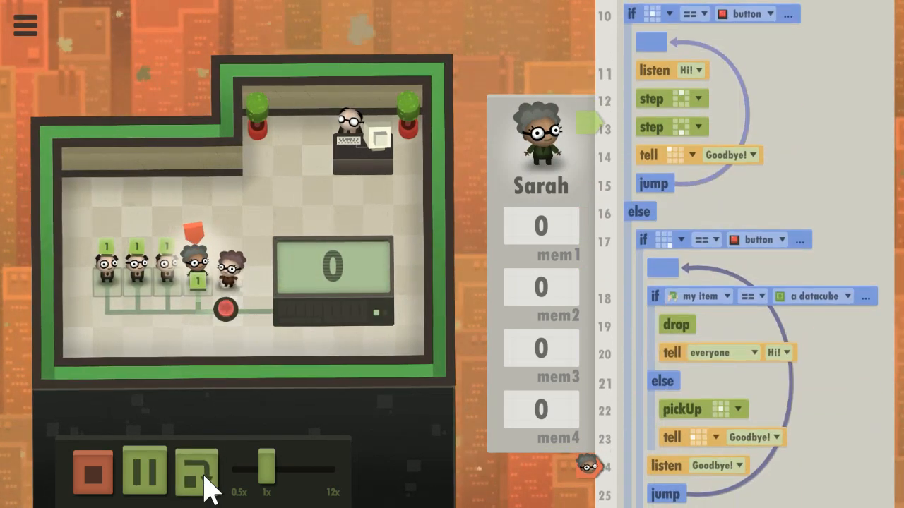
Step the program further until workers pass their cubes and the display reads 2.
click(144, 480)
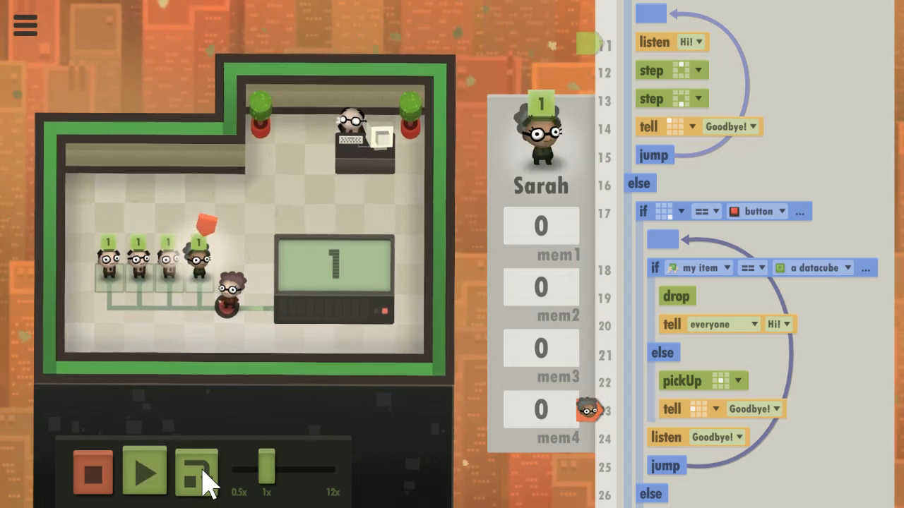
click(195, 476)
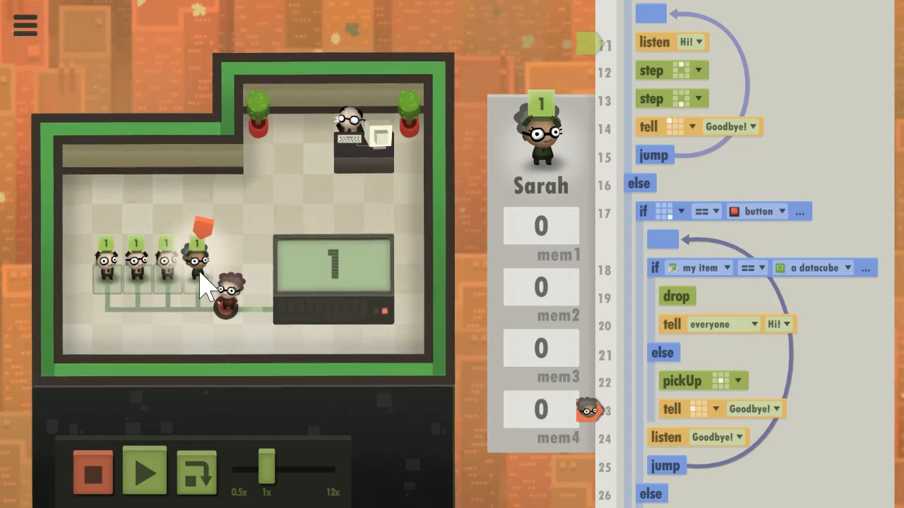
click(145, 478)
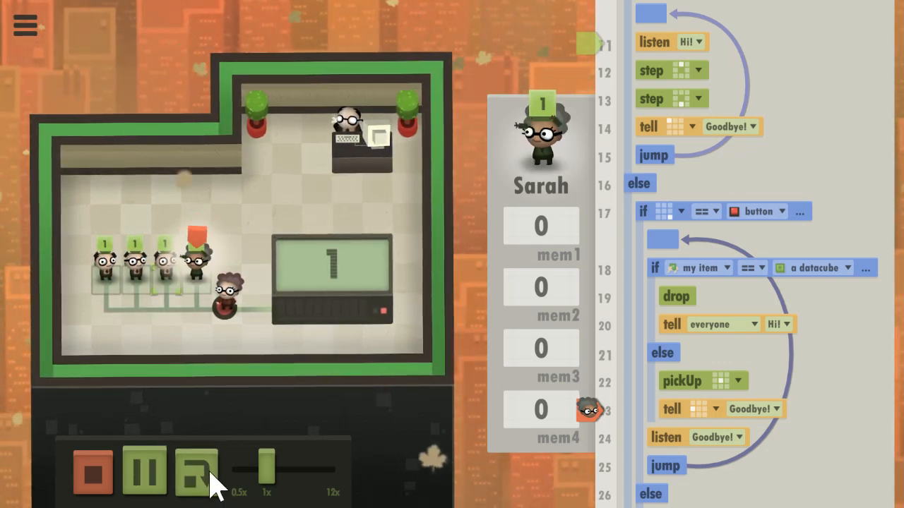
click(192, 471)
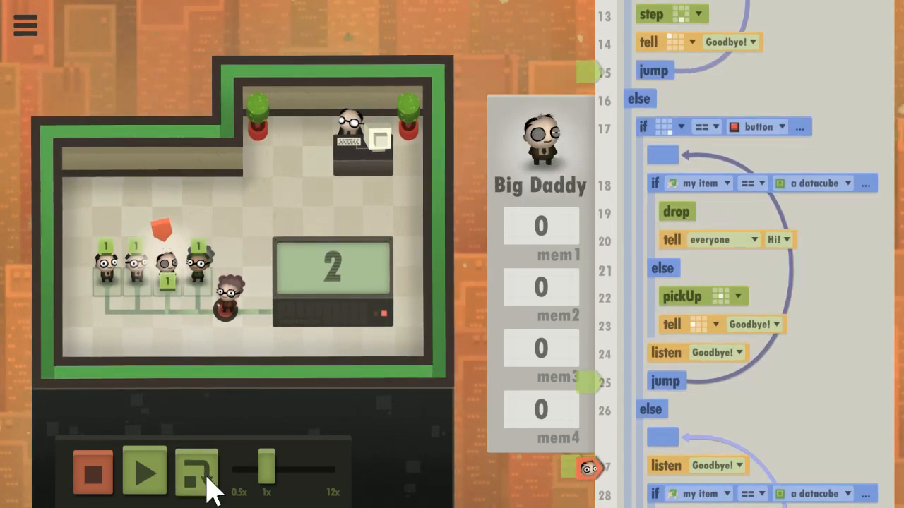
Step the counter up to 5, then stop the run so the display resets to 0.
click(144, 477)
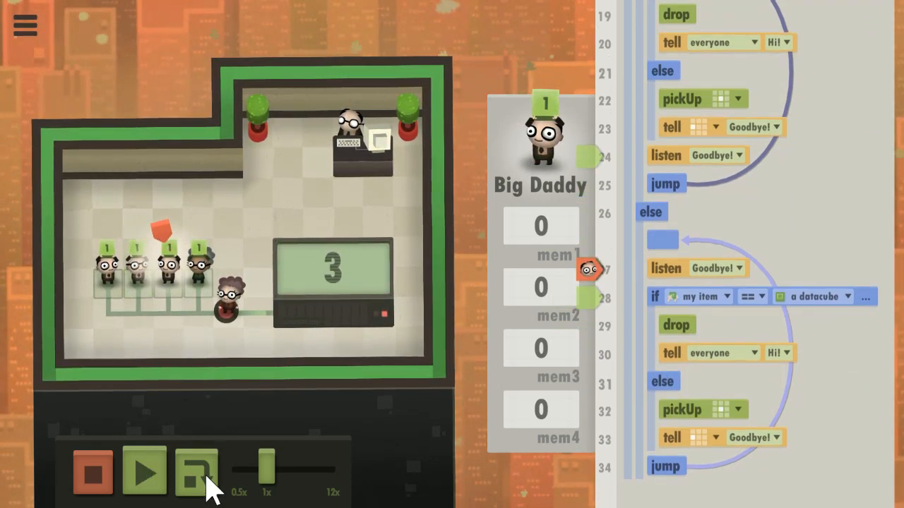
click(142, 479)
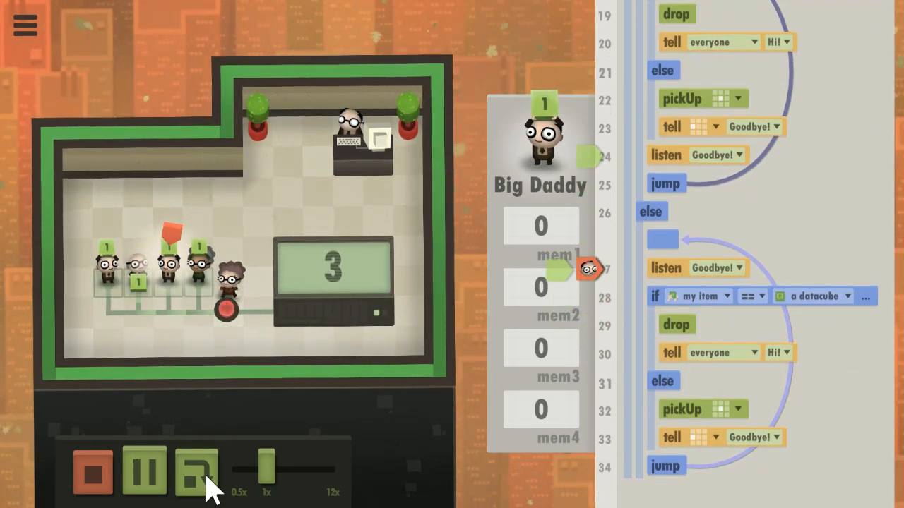
click(195, 477)
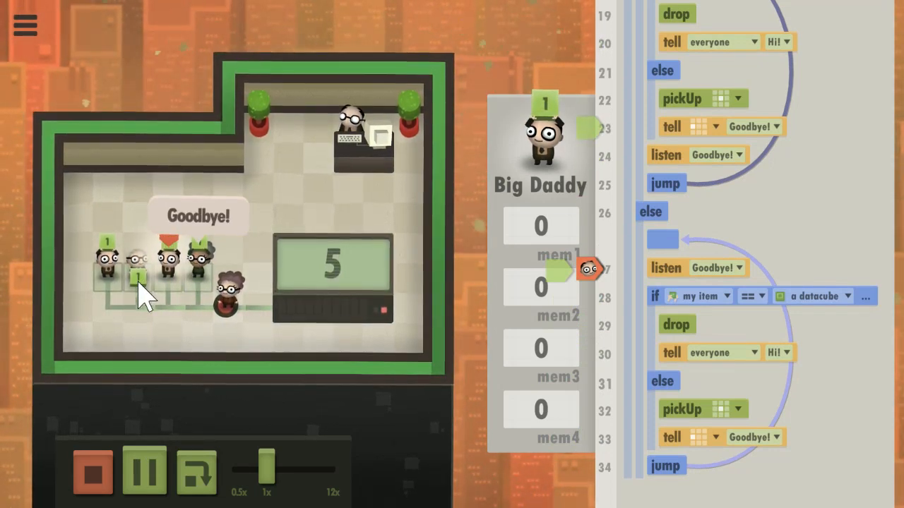
click(144, 472)
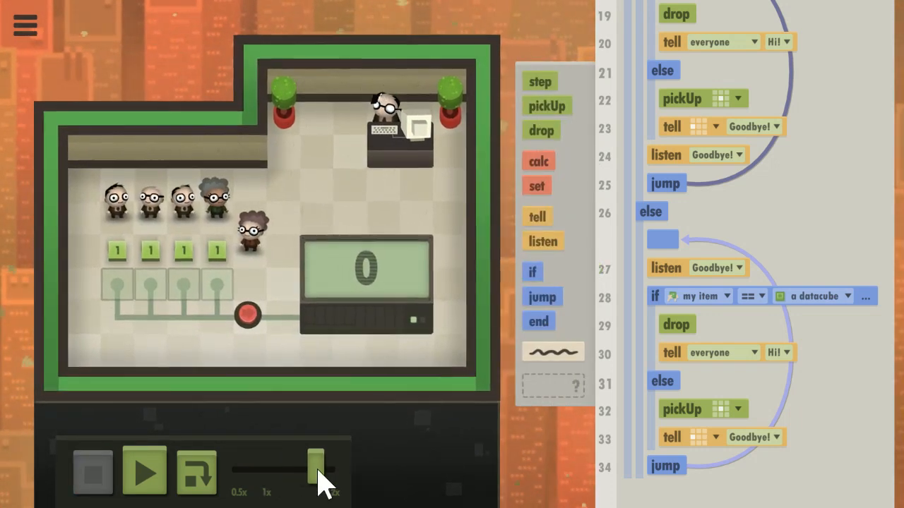
Set the speed slider to a middle value and run continuously so the display reaches 1.
drag(316, 469, 291, 469)
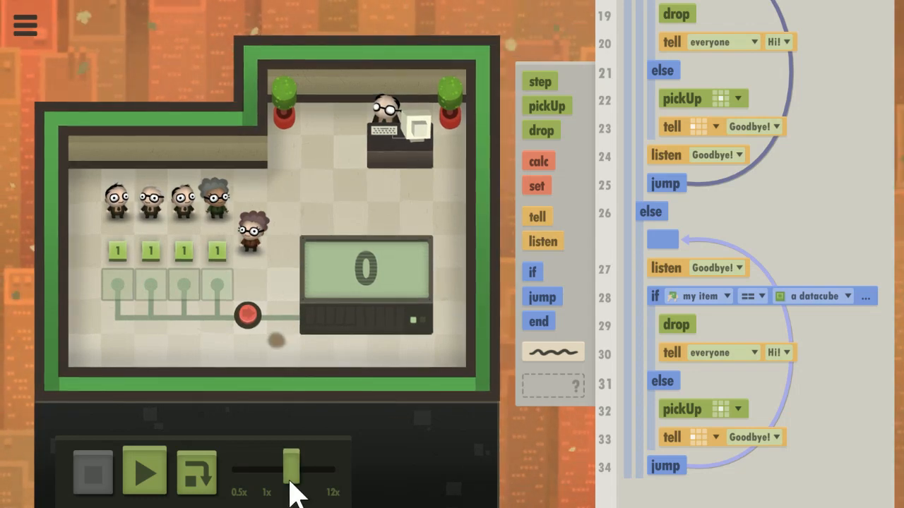
click(144, 473)
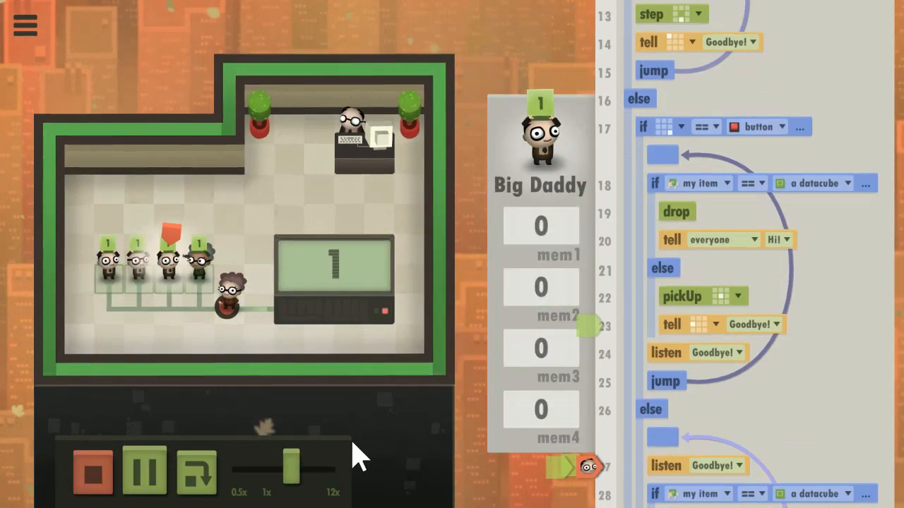